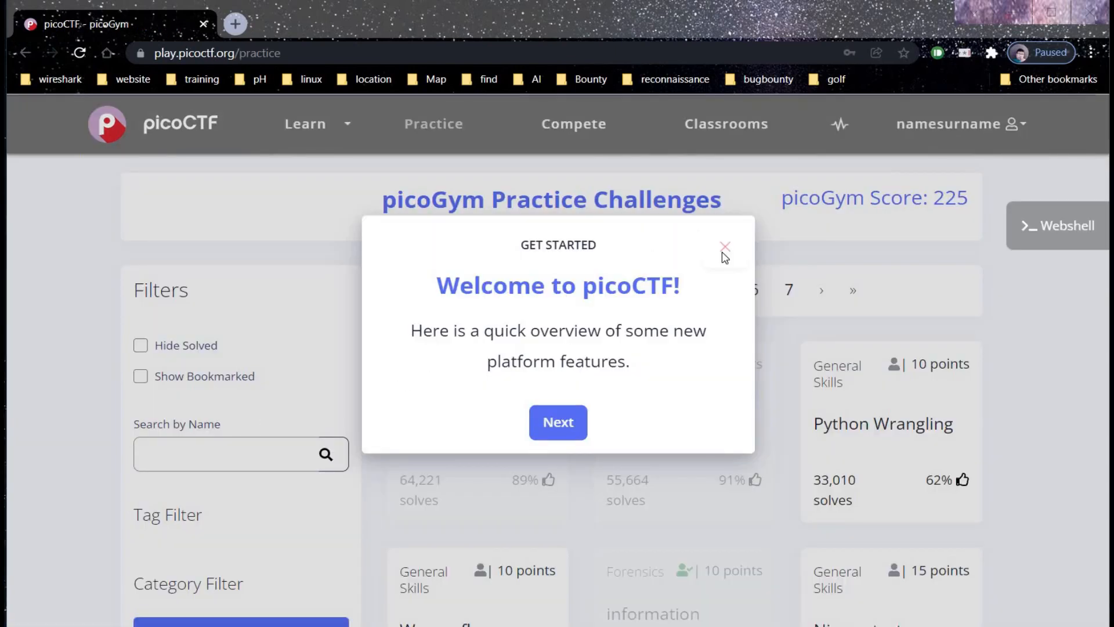
Dismiss the welcome overview and browse to page 4 of the practice challenges near 'strings it'.
click(724, 247)
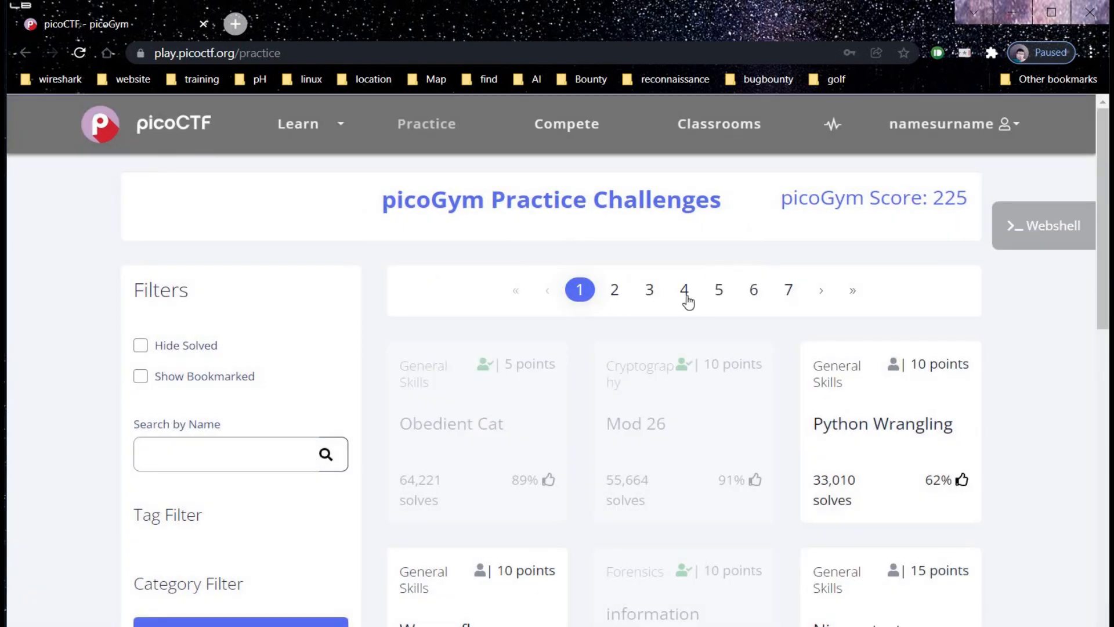
click(683, 289)
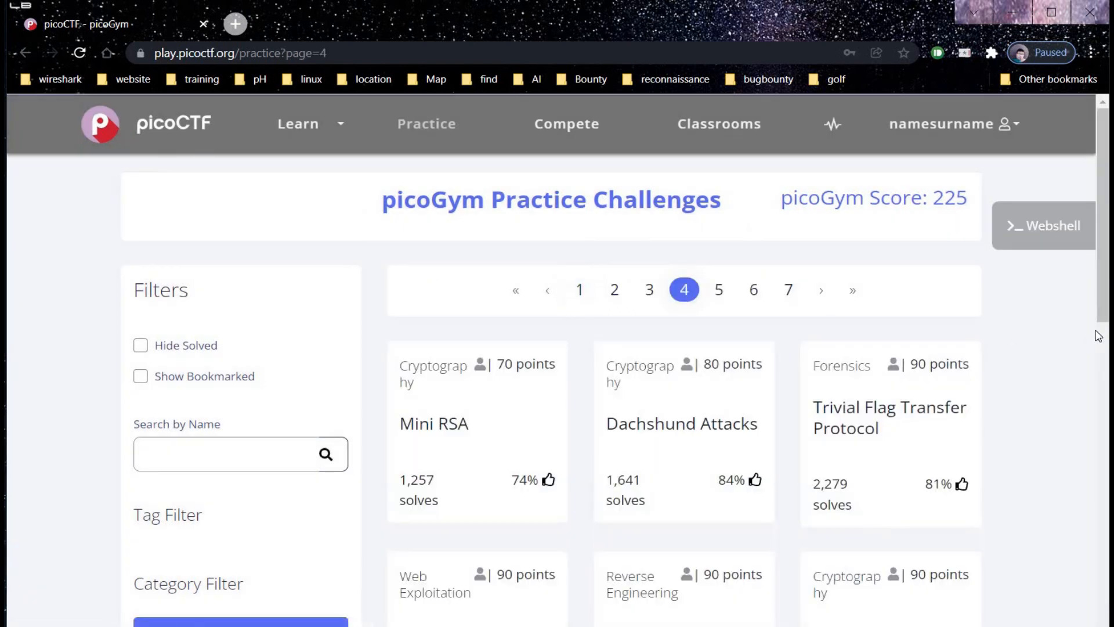
scroll(down, 3)
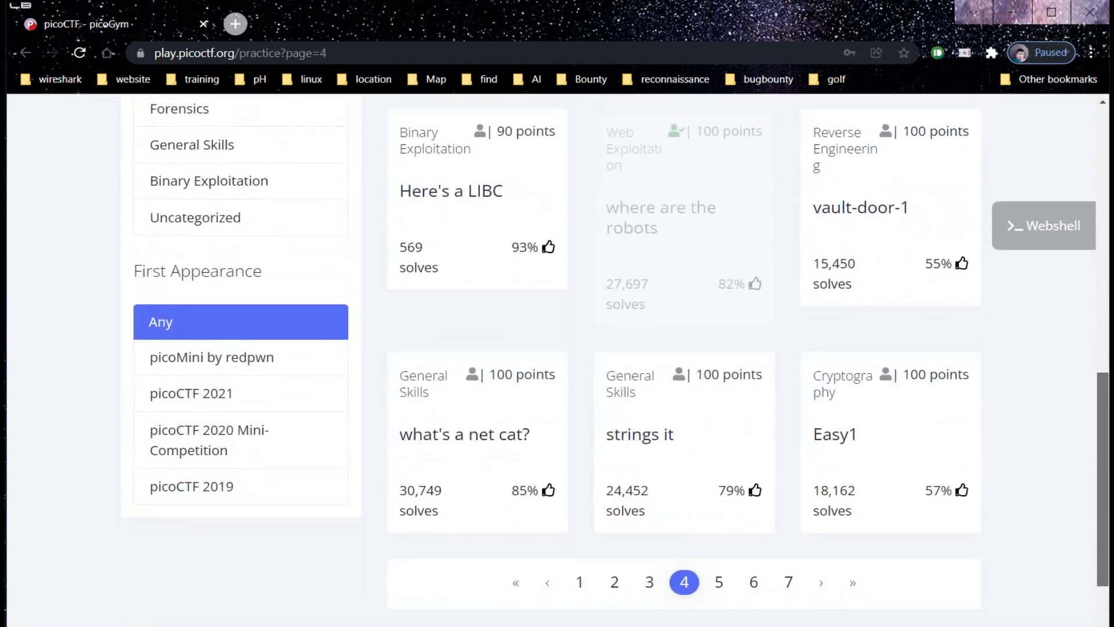
mouse_move(666, 422)
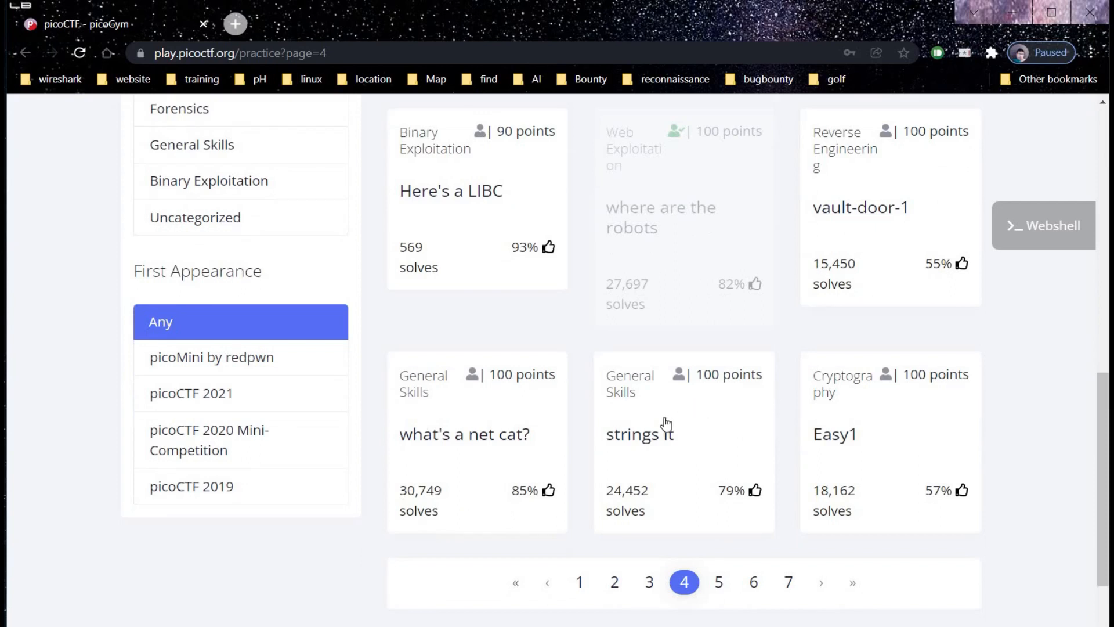
View the 'strings it' details, reveal Hint 1 ('strings') and copy the challenge file's link.
click(630, 433)
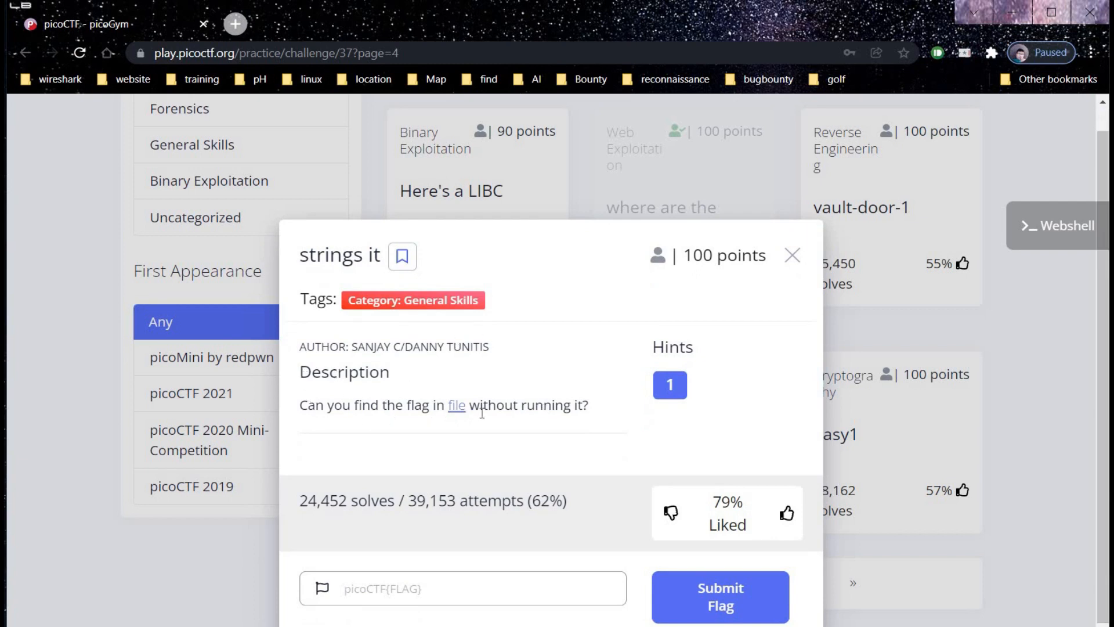
mouse_move(587, 411)
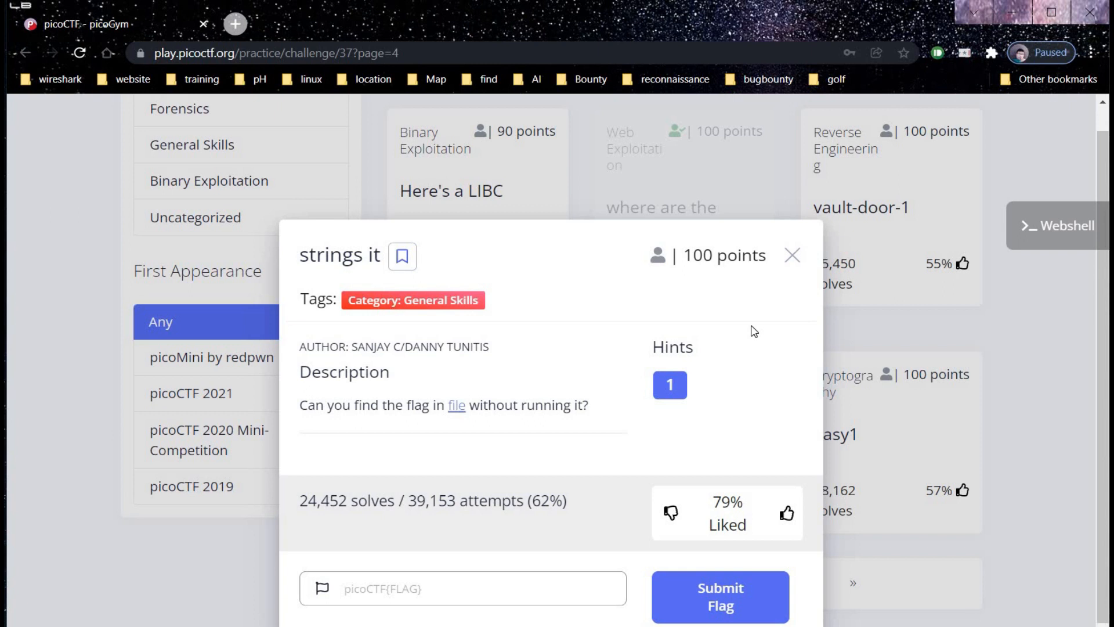
click(669, 384)
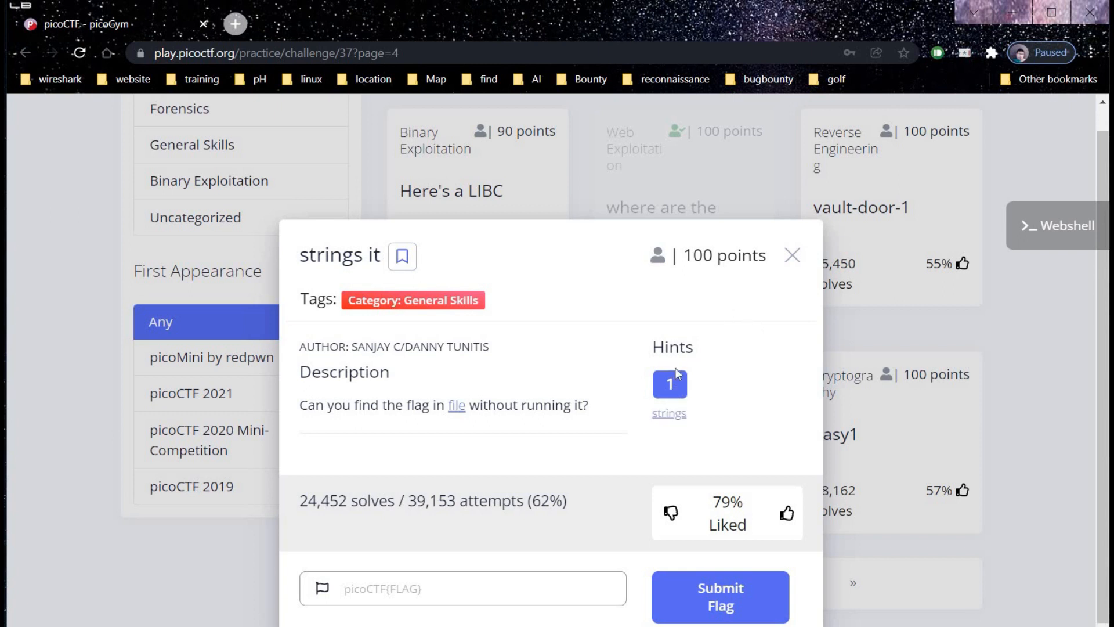
mouse_move(459, 415)
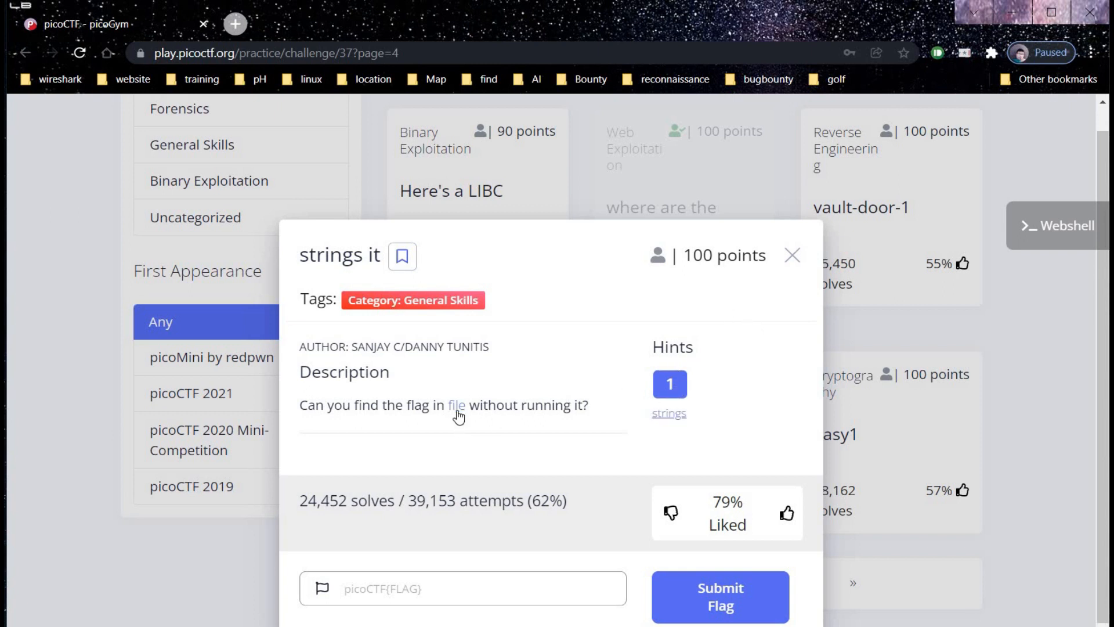
right_click(461, 405)
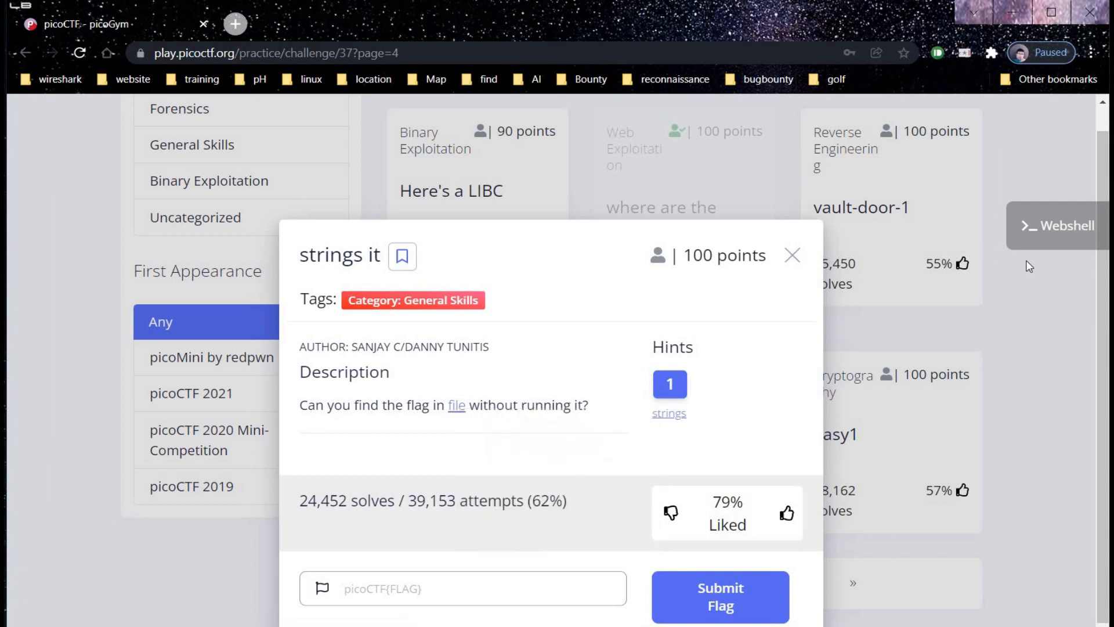
Log into the Webshell, clear the terminal and begin a wget command.
click(1058, 225)
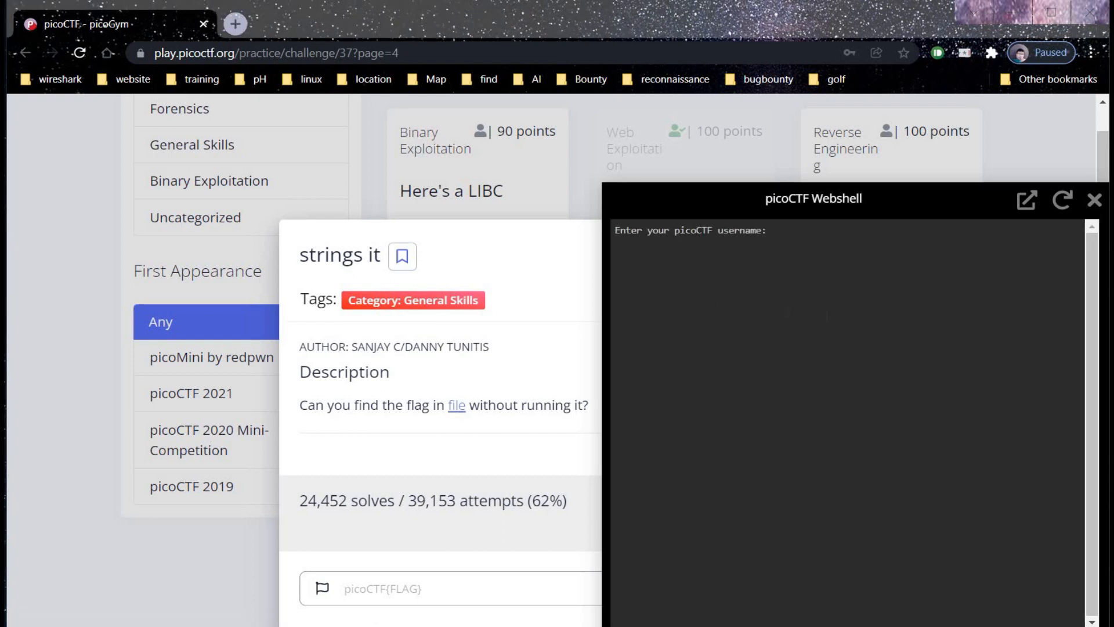
text(namesurname)
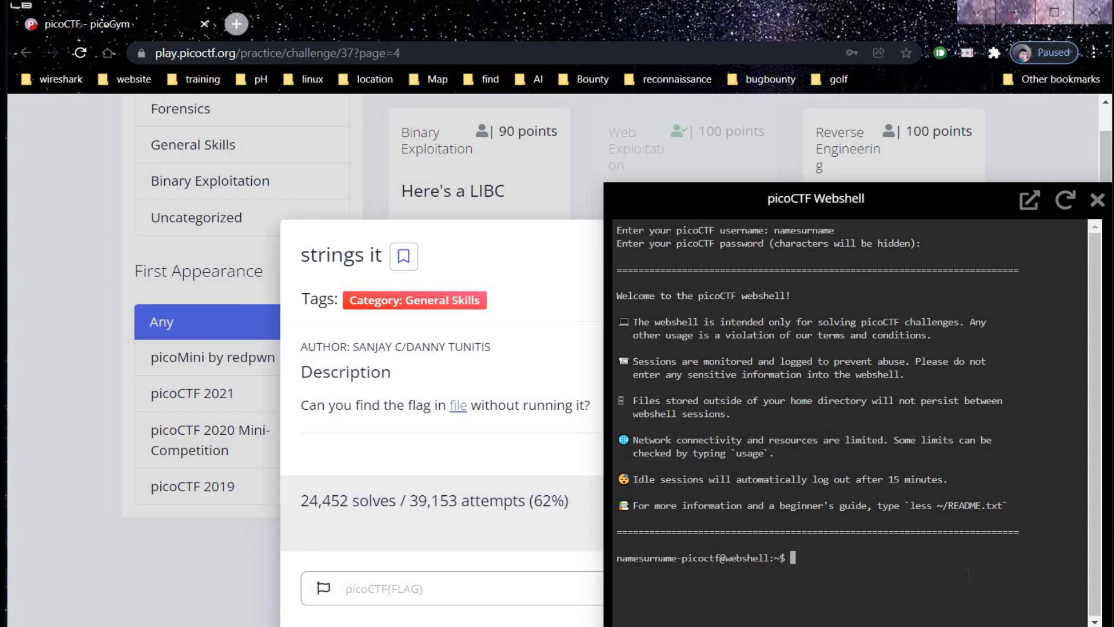
text(clear)
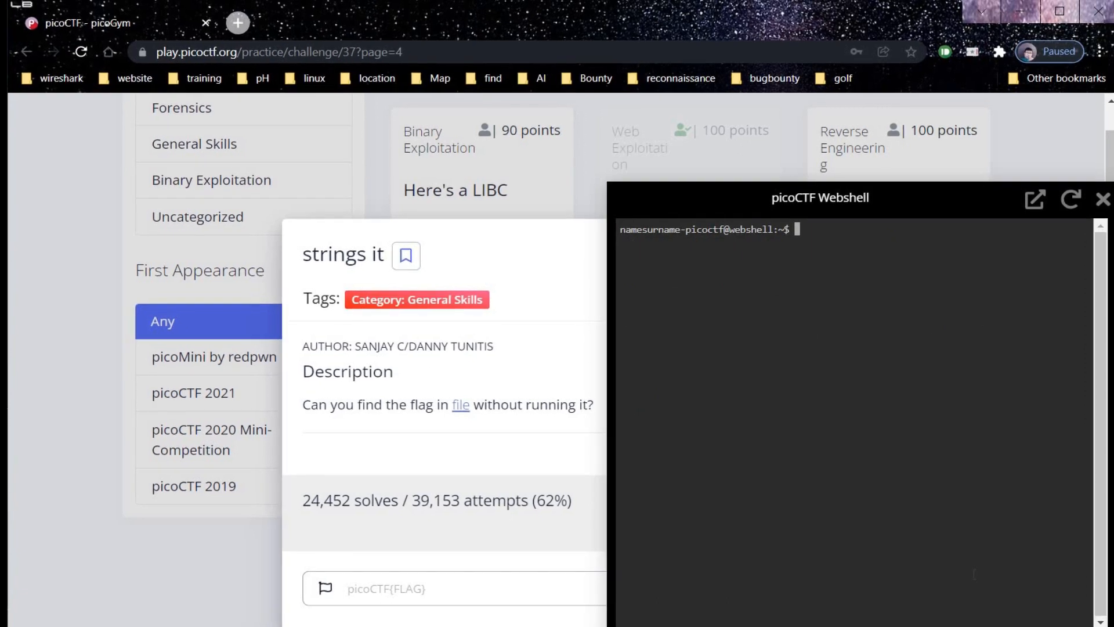
text(wget)
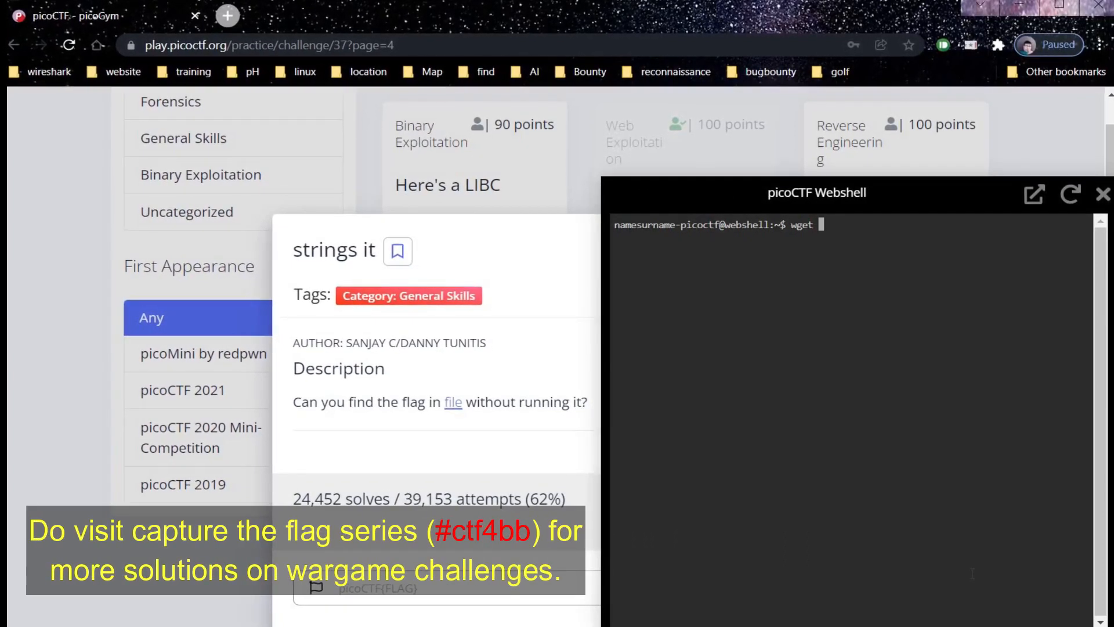
Download the 'strings' file with wget, list it with ls, inspect it with stat, then clear the terminal.
text(https://jupiter.challenges.picoctf.org/static/fae9ac5267cd6e44124e559b901df177/strings)
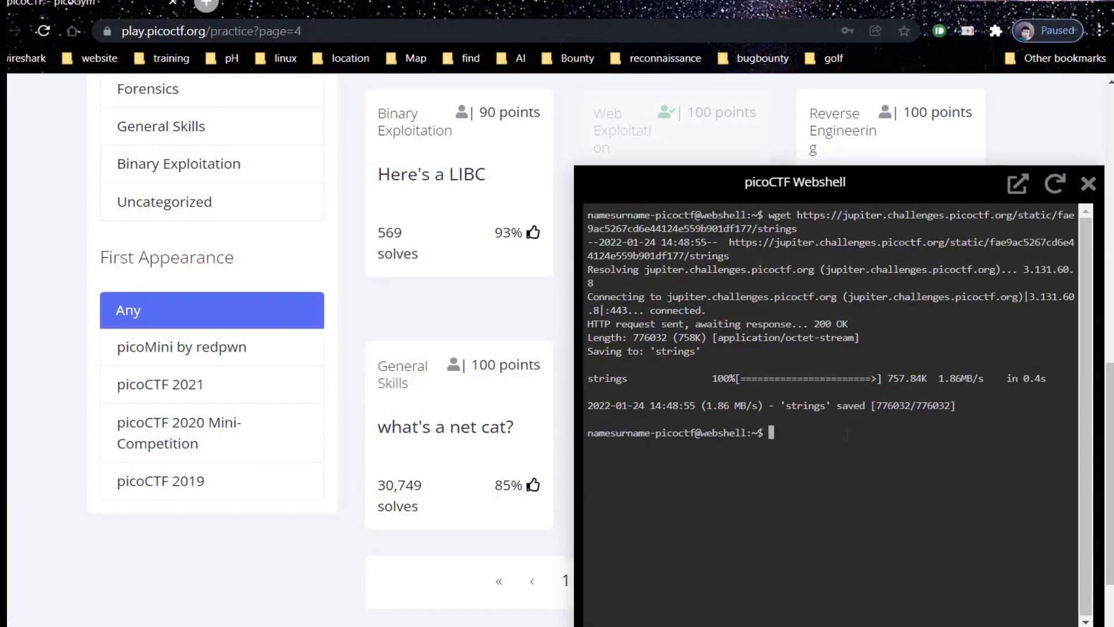
text(ls)
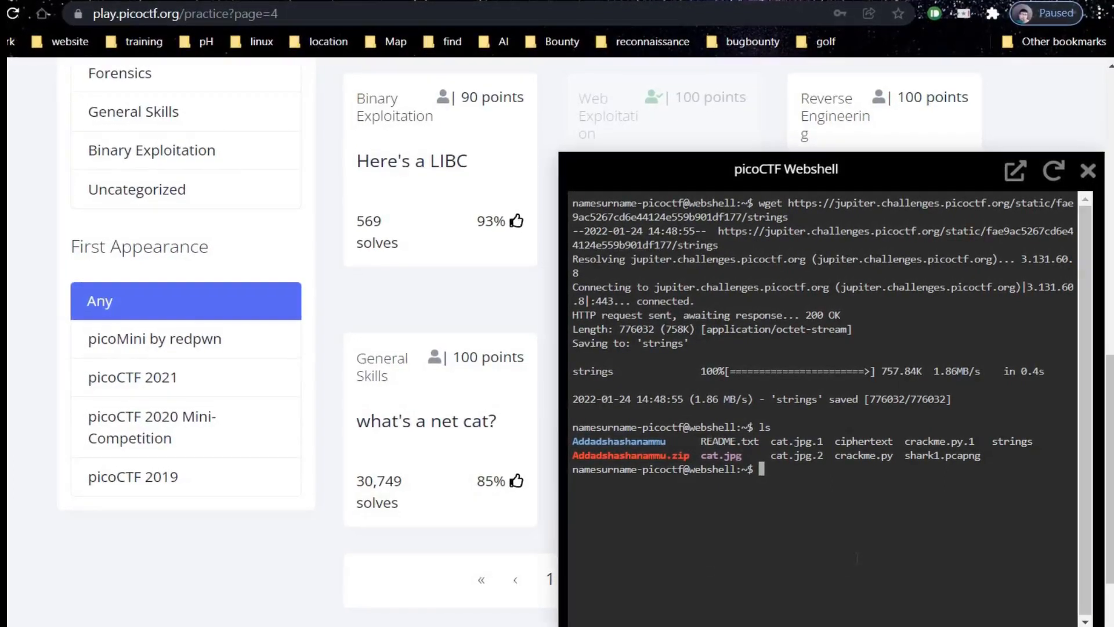
text(stat)
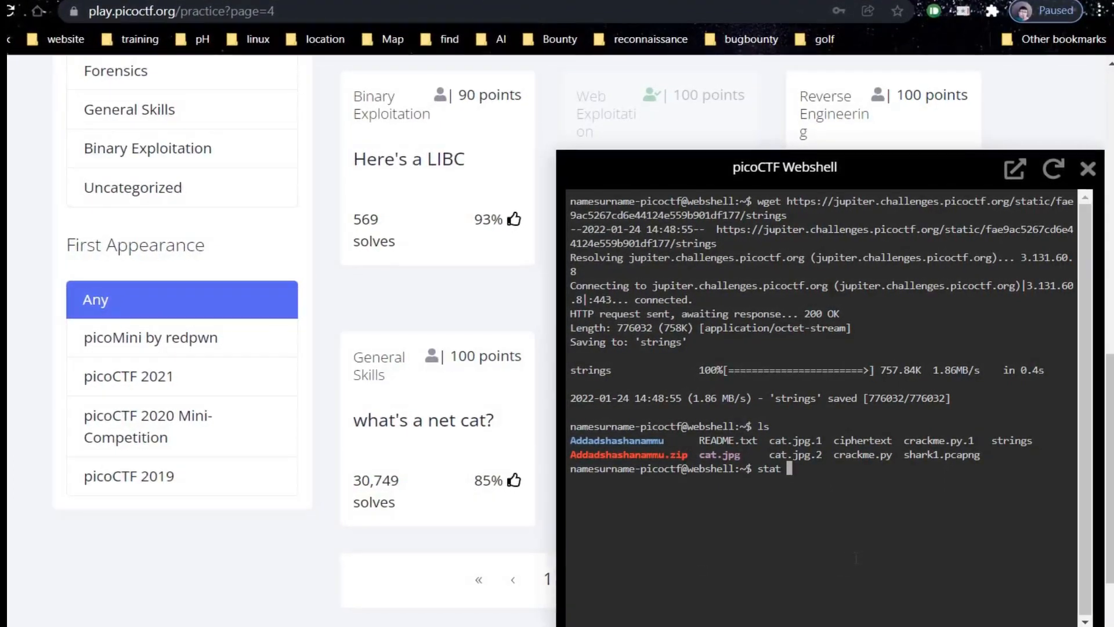
text(strings)
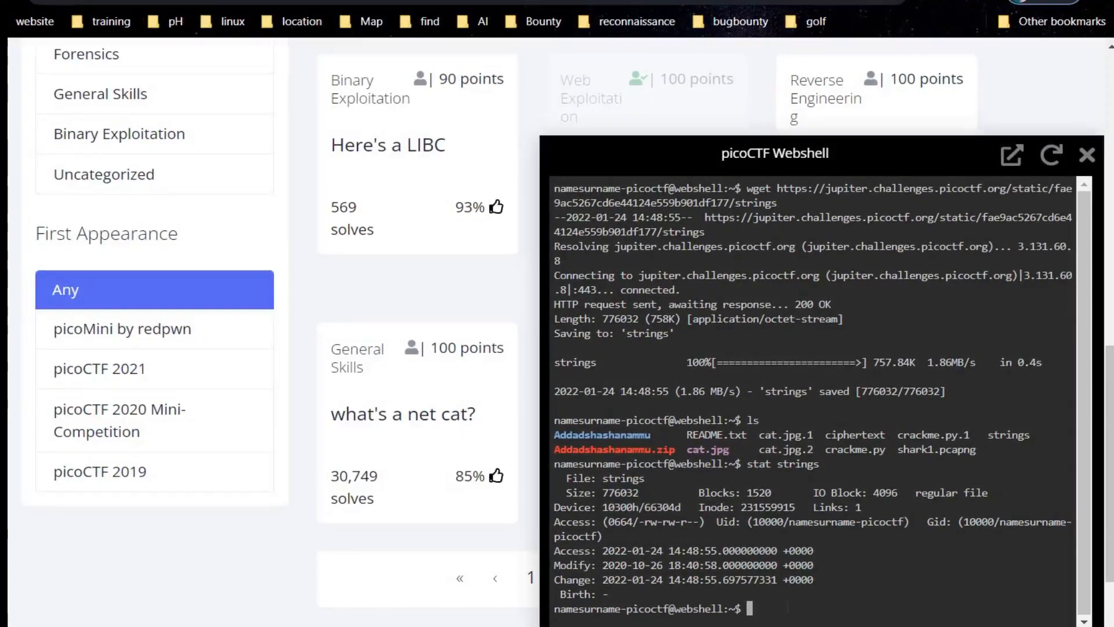
text(c)
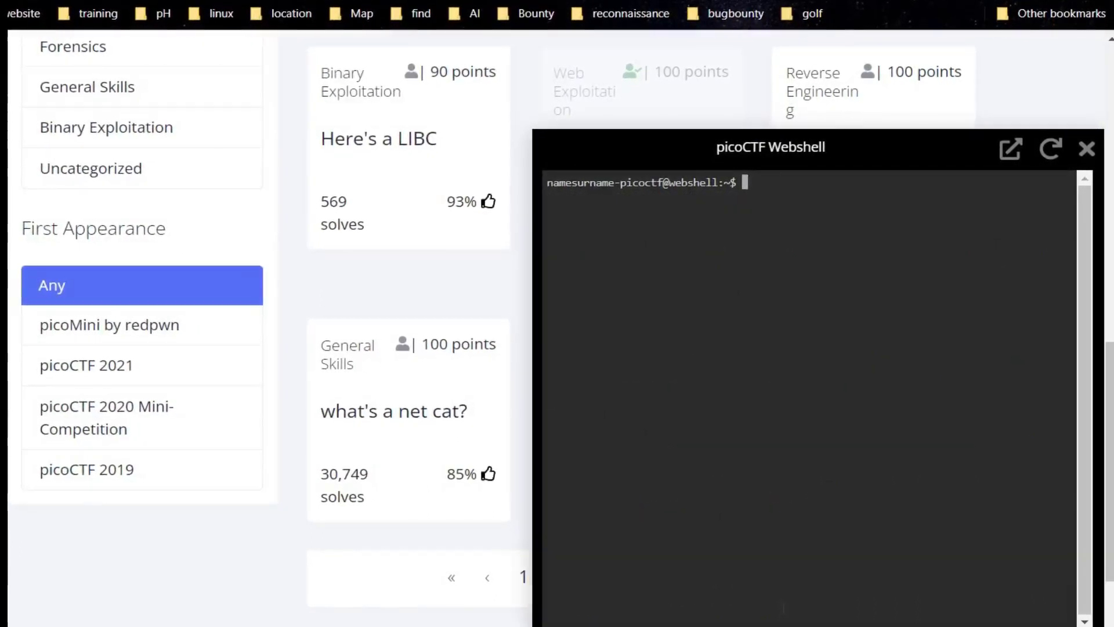
Run 'strings --manual' and read through the usage and option list it prints.
text(strin)
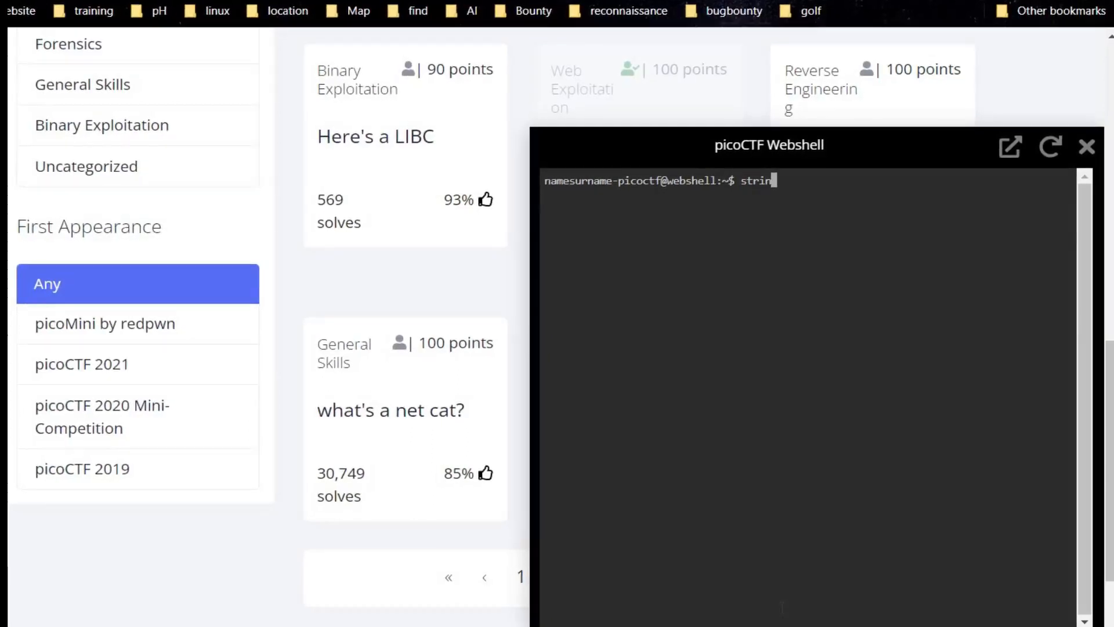
text(gs)
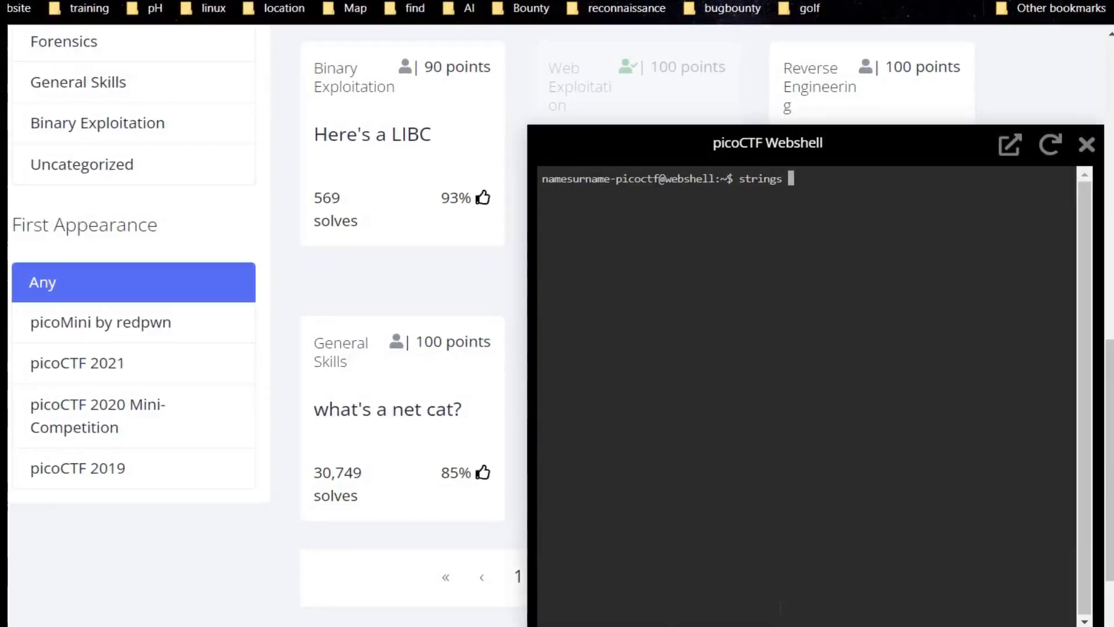
text(--man)
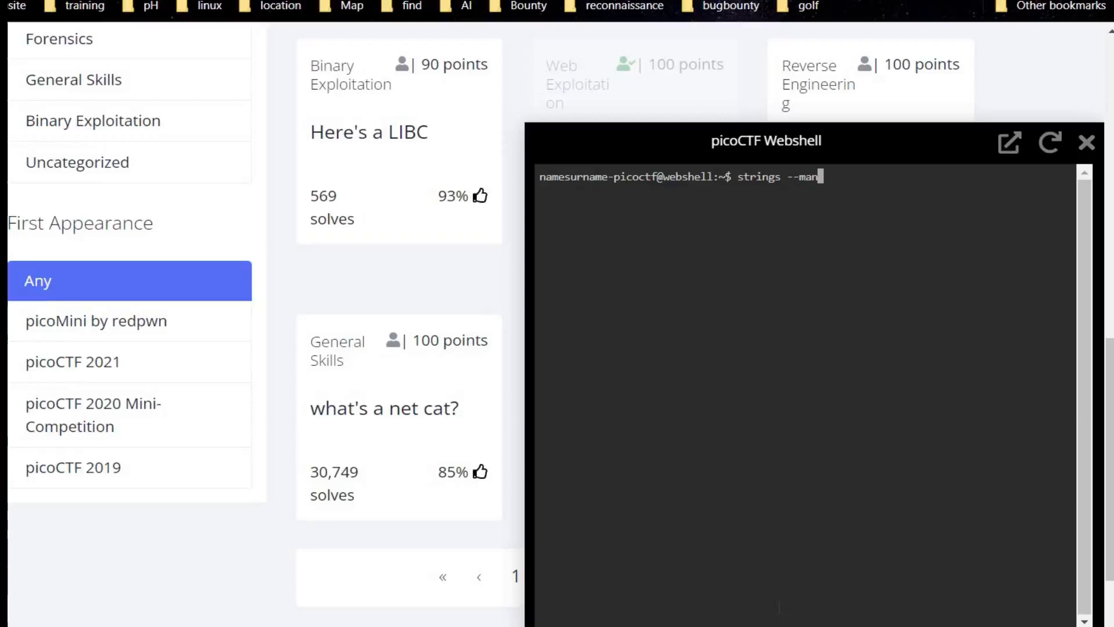
text(ual)
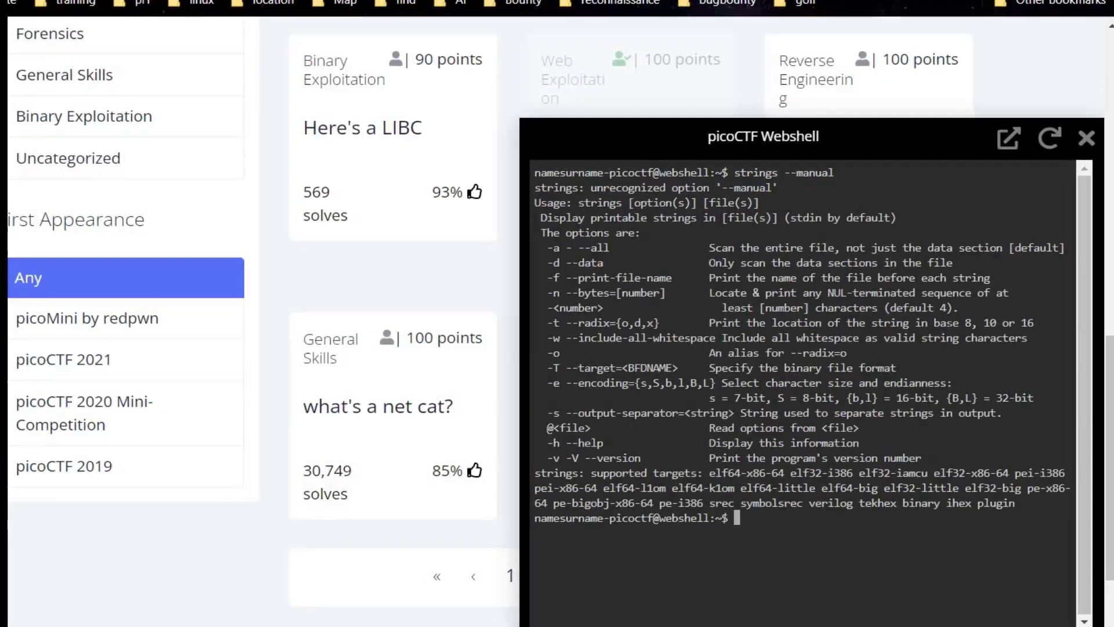
scroll(down, 3)
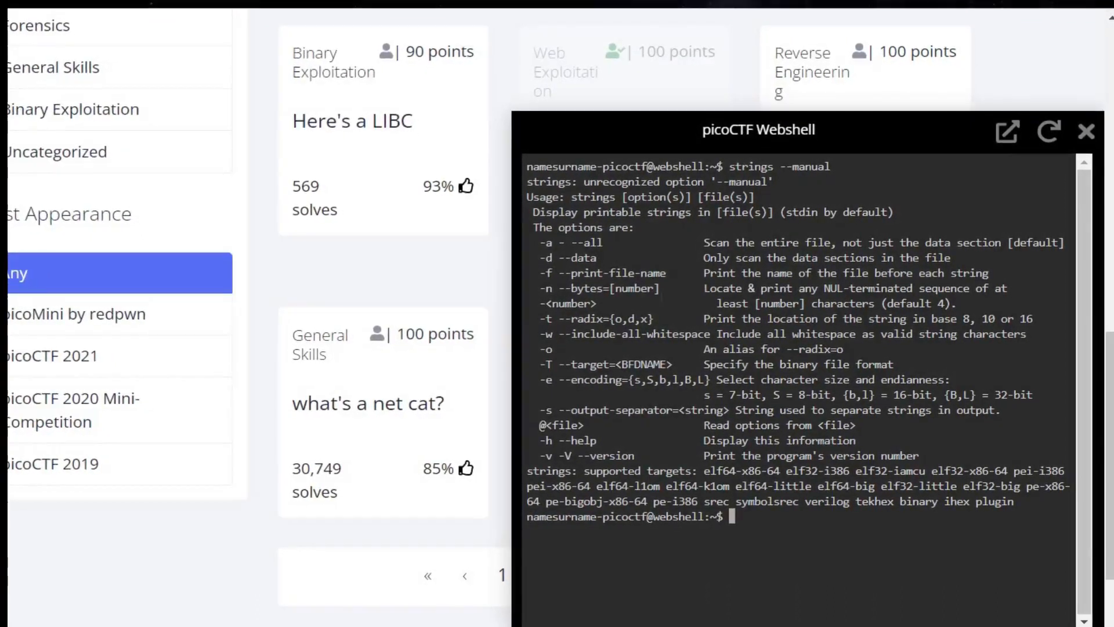
scroll(up, 3)
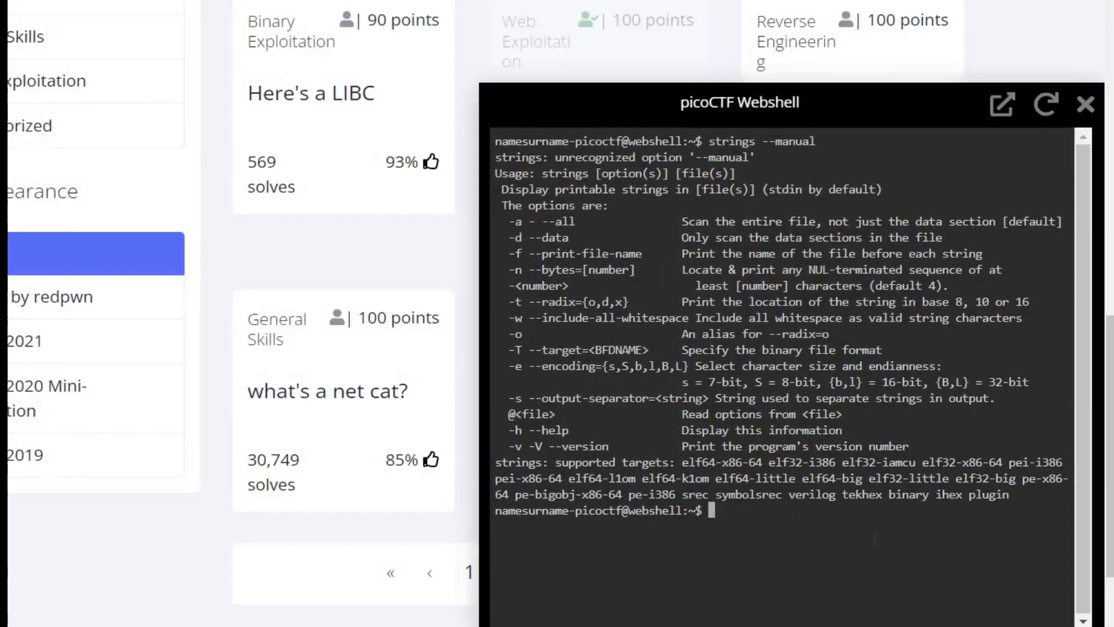
Run 'strings strings -a' and scroll through all readable strings extracted from the file.
text(s)
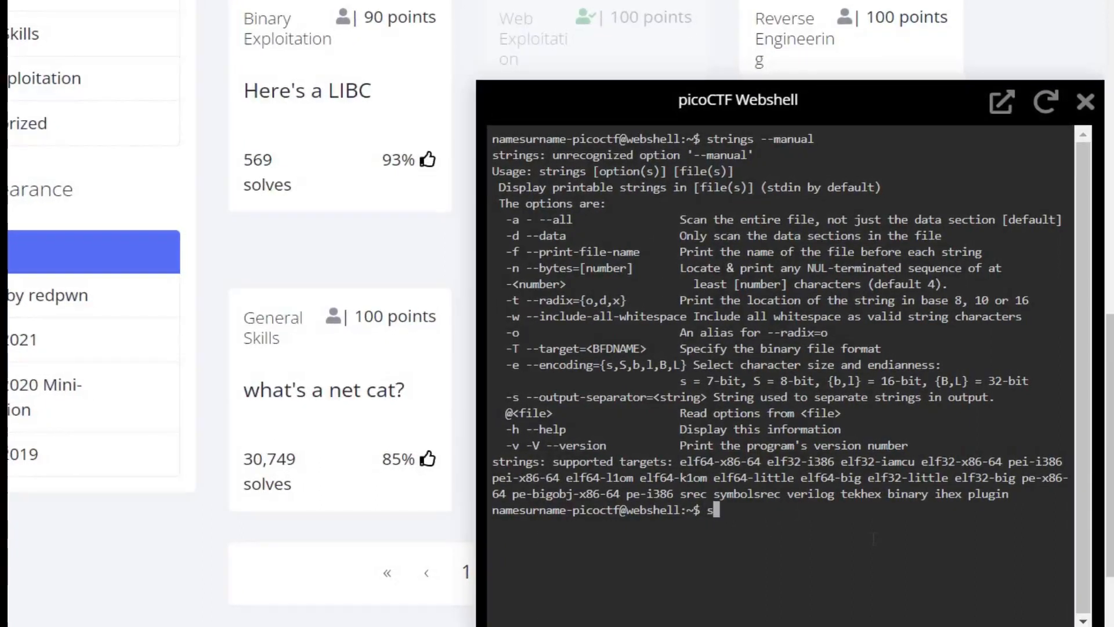
text(trings st)
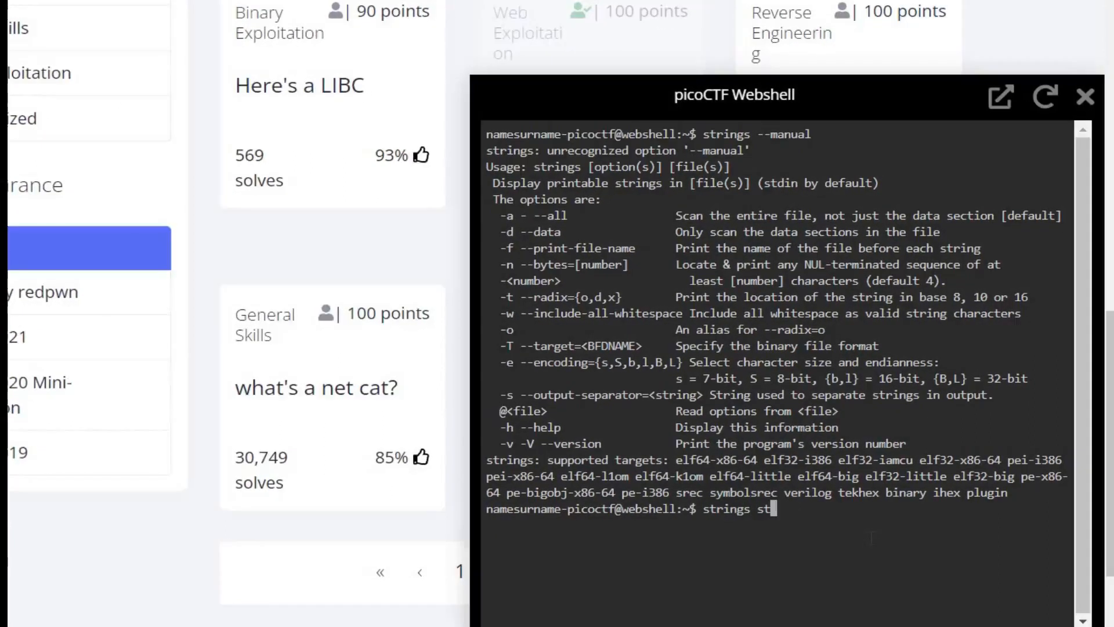
text(rin)
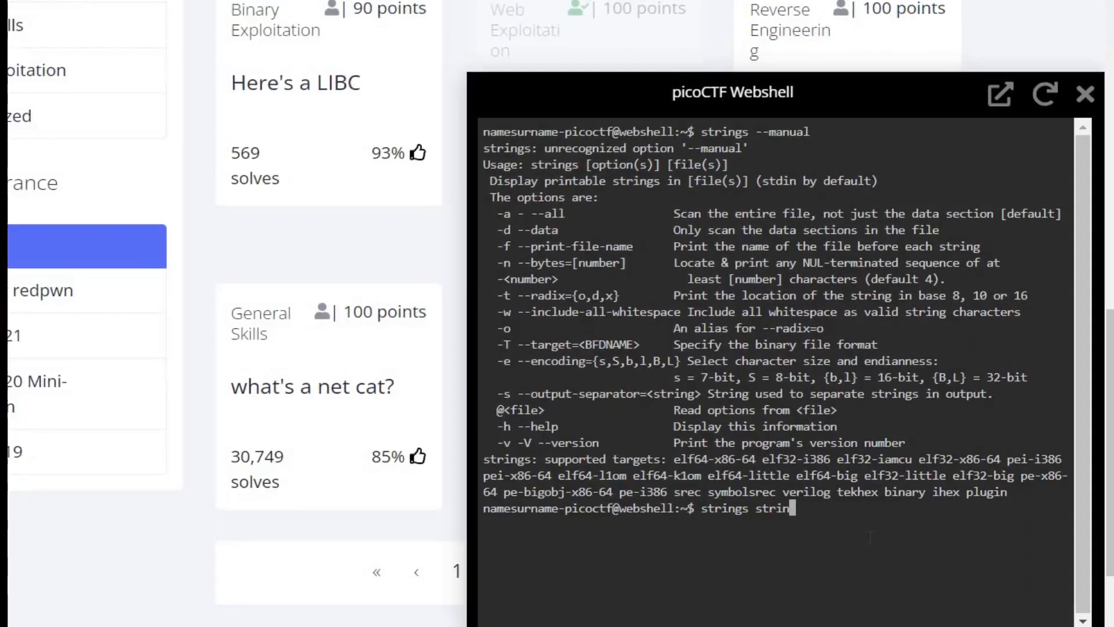
text(gs)
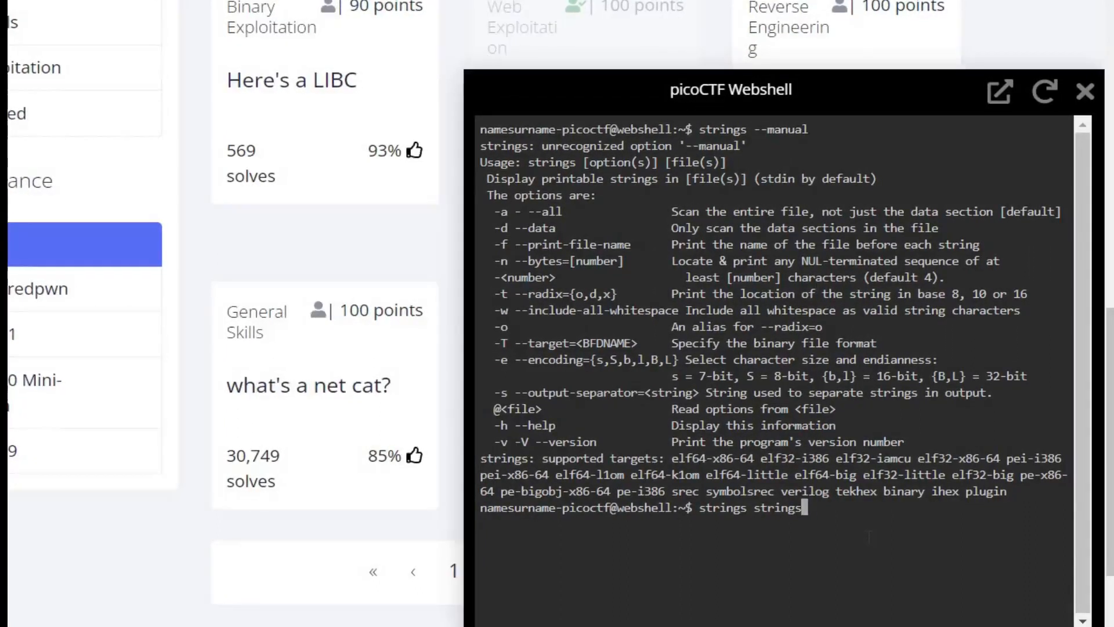
text(-a)
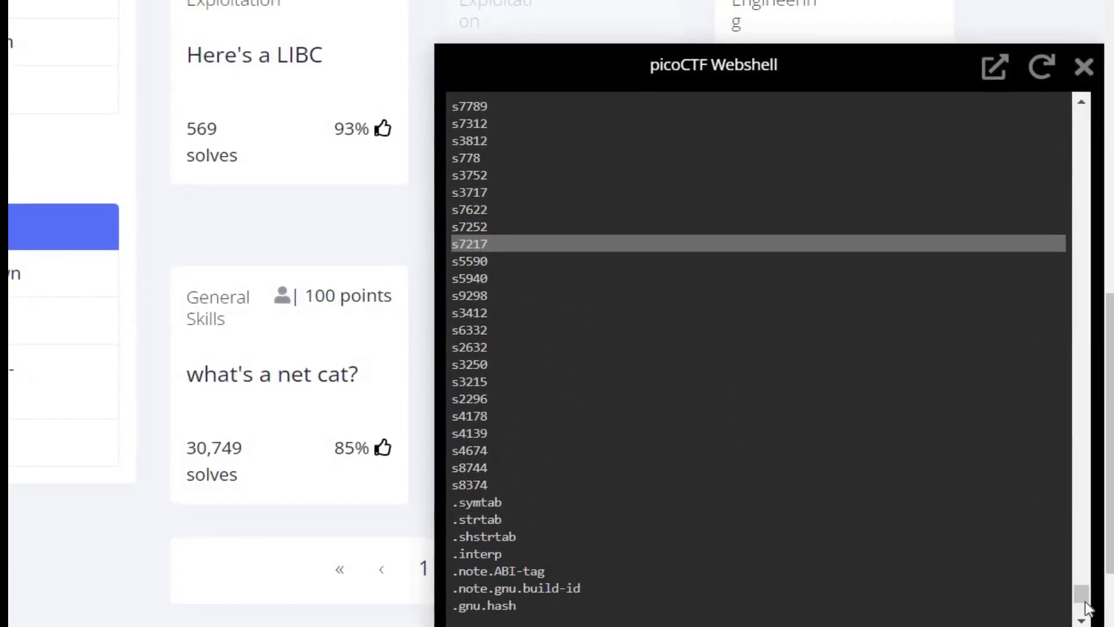
scroll(down, 3)
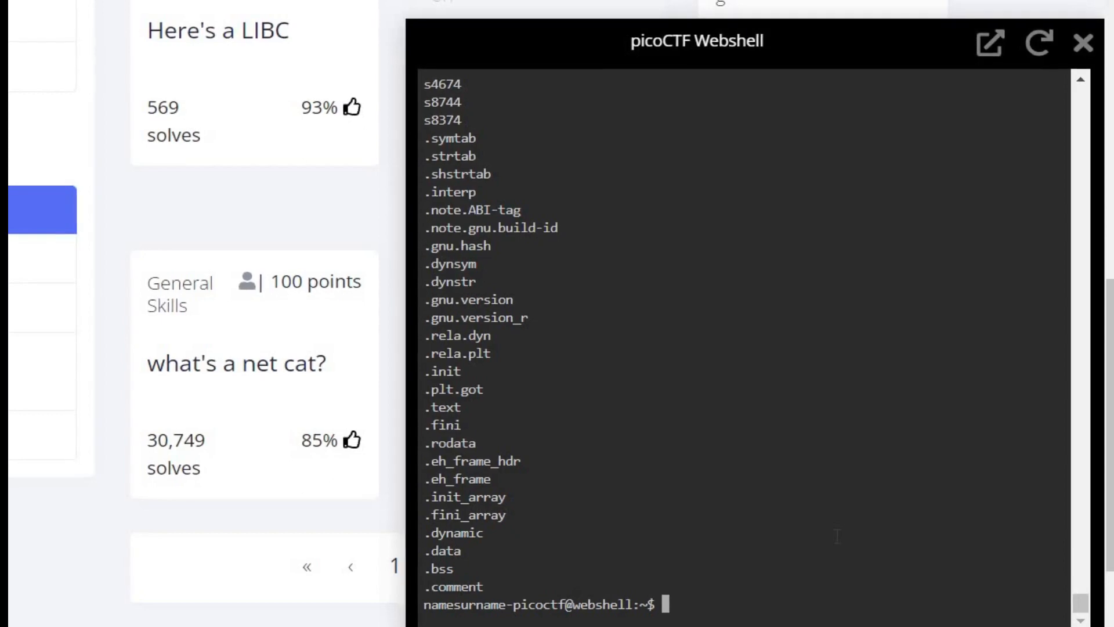
text(strings strings -a |)
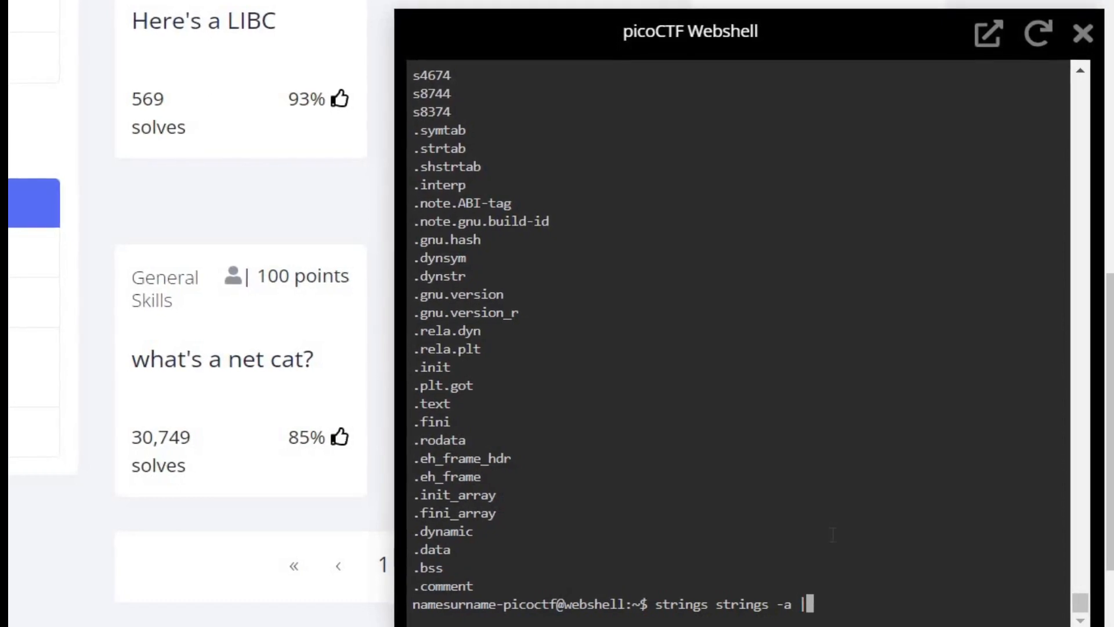
text(grep)
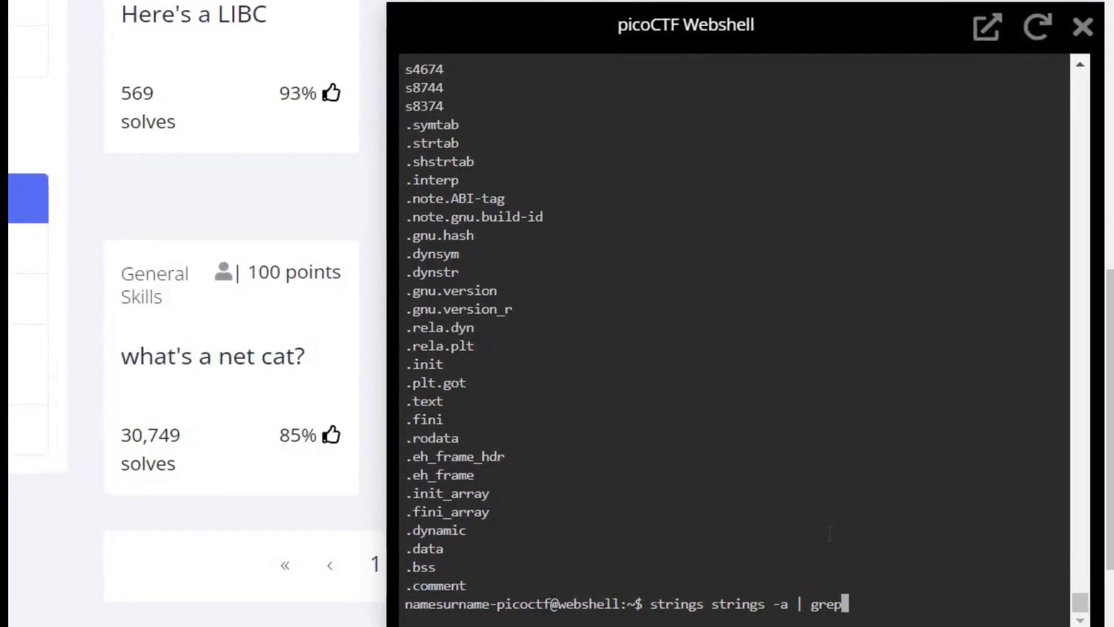
text('p)
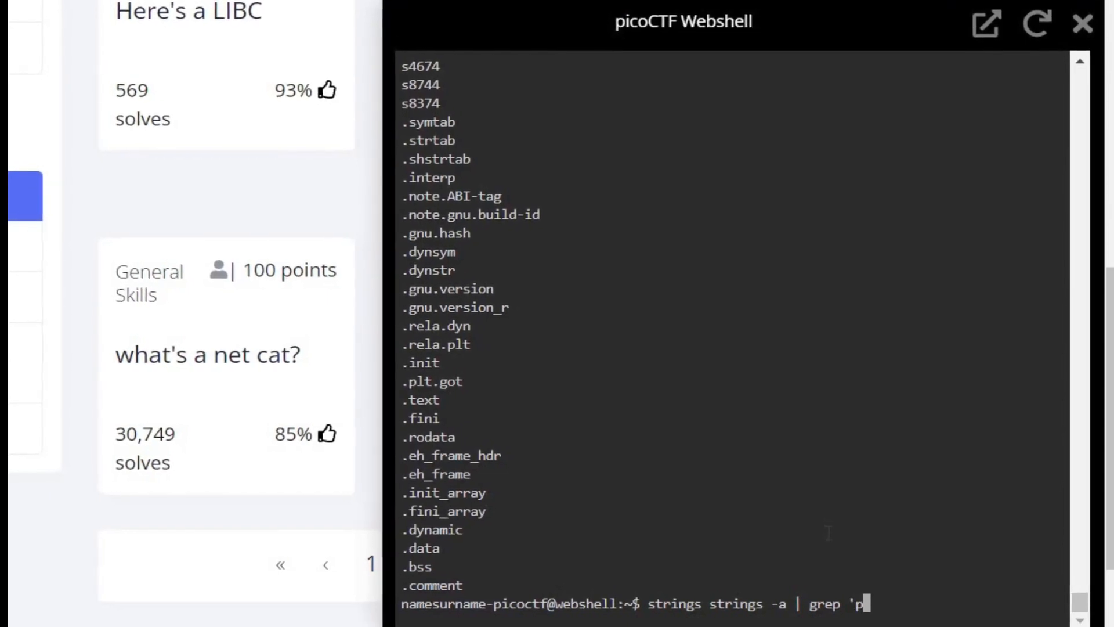
text(ico)
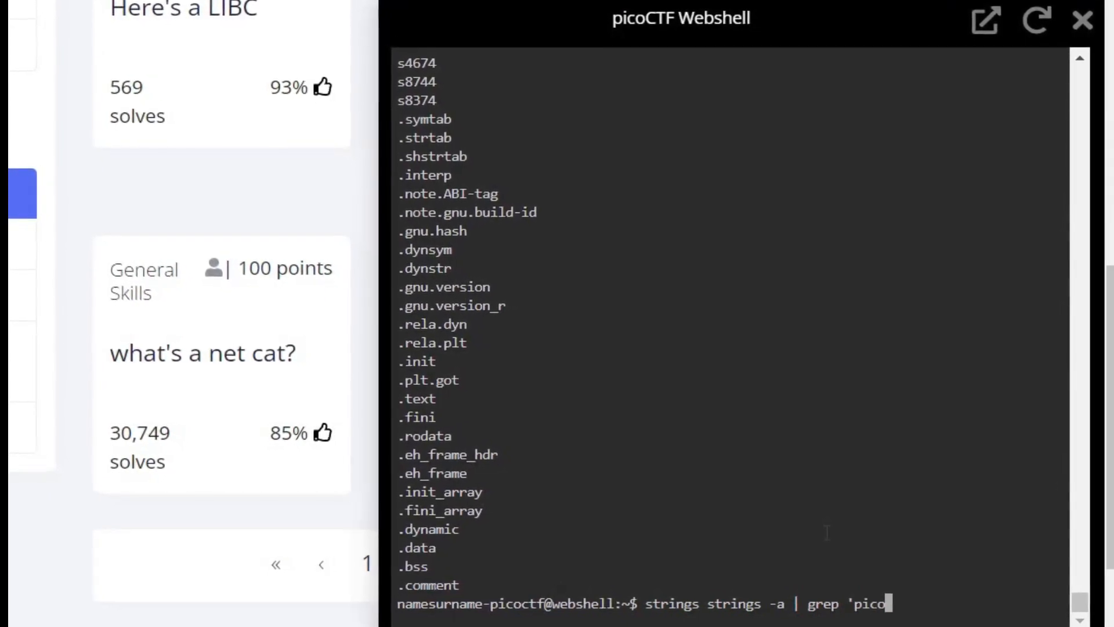
text(')
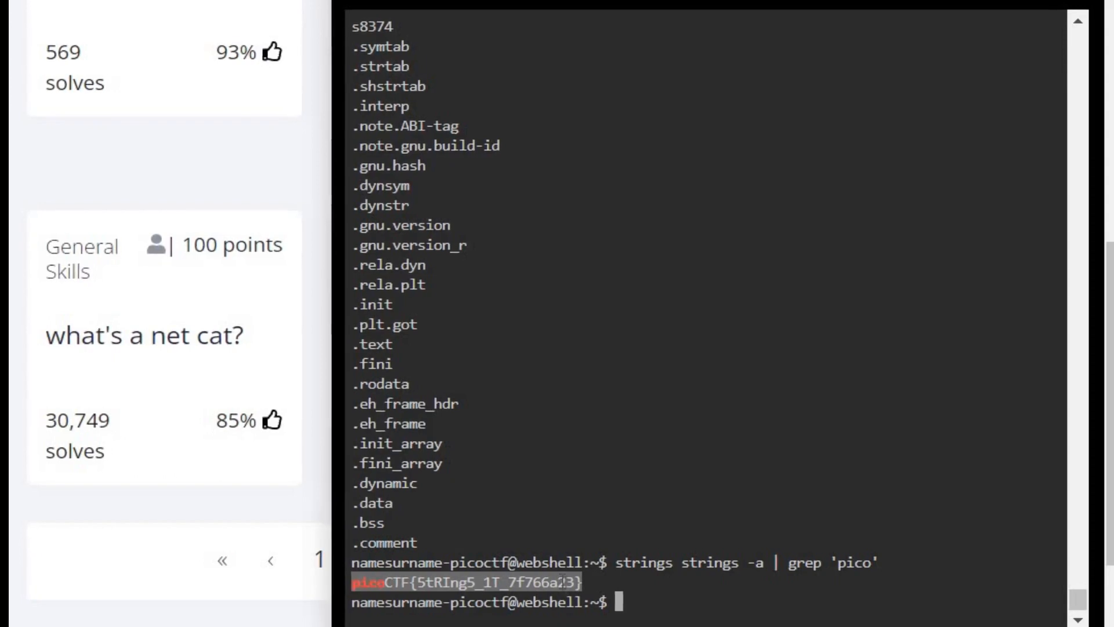
right_click(462, 582)
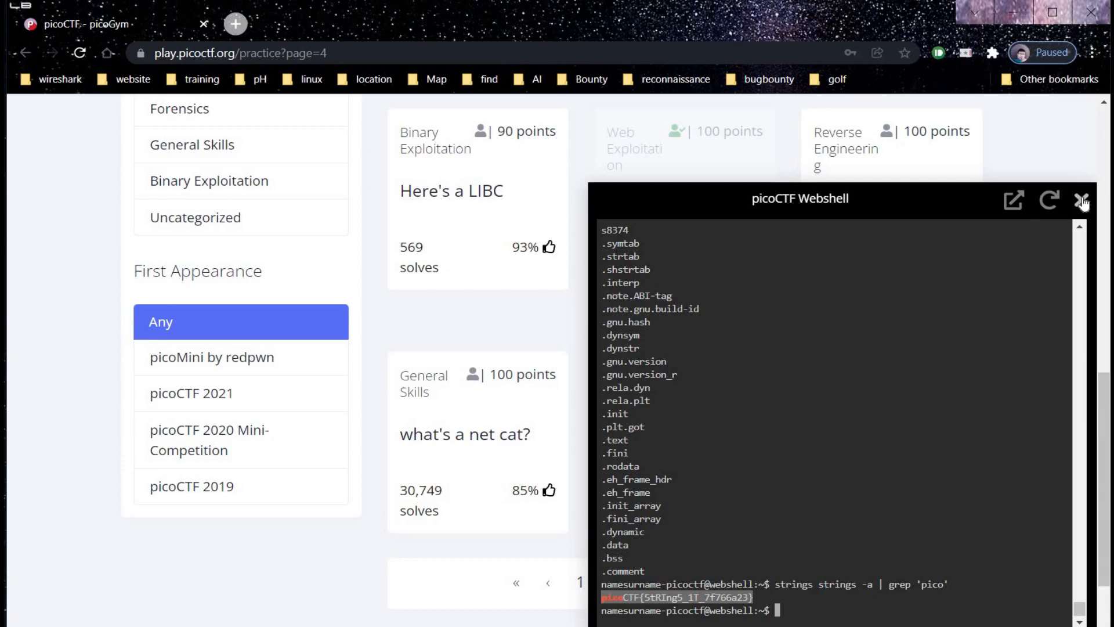
Close the Webshell and submit picoCTF{5tRIng5_1T_7f766a23} on the 'strings it' challenge for 100 points.
click(1080, 201)
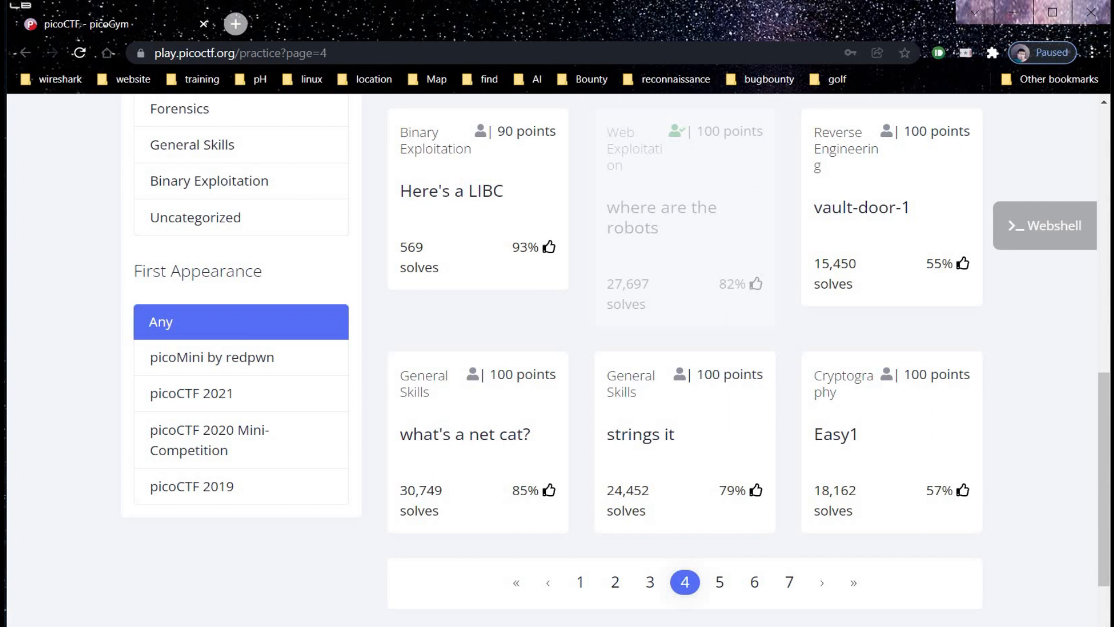
click(638, 434)
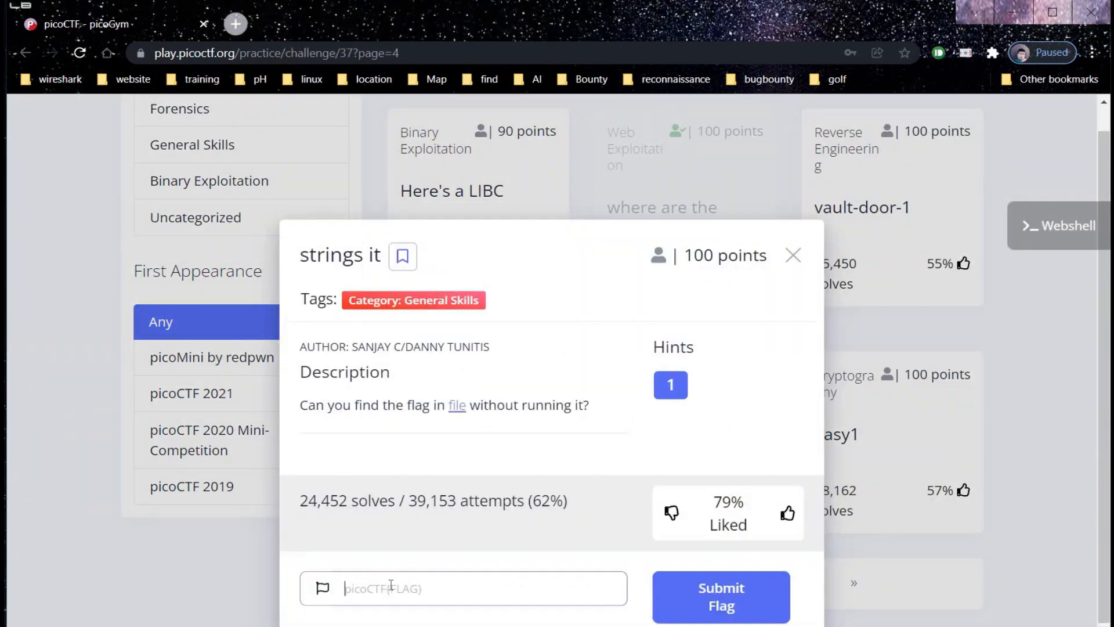
text(picoCTF{5tRIng5_1T_7f766a23})
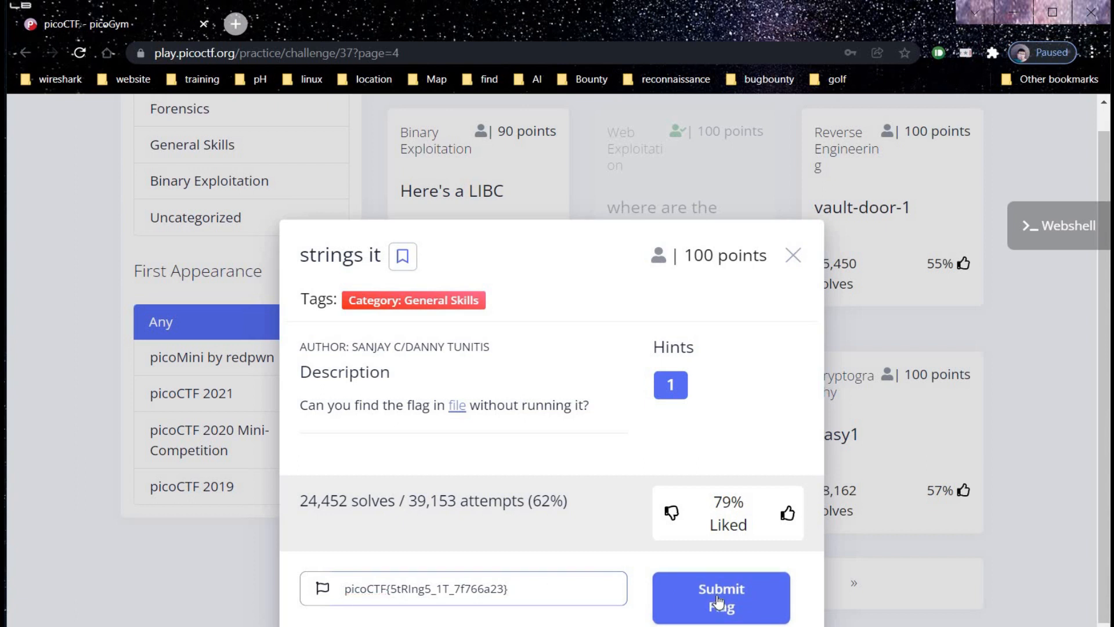
click(720, 597)
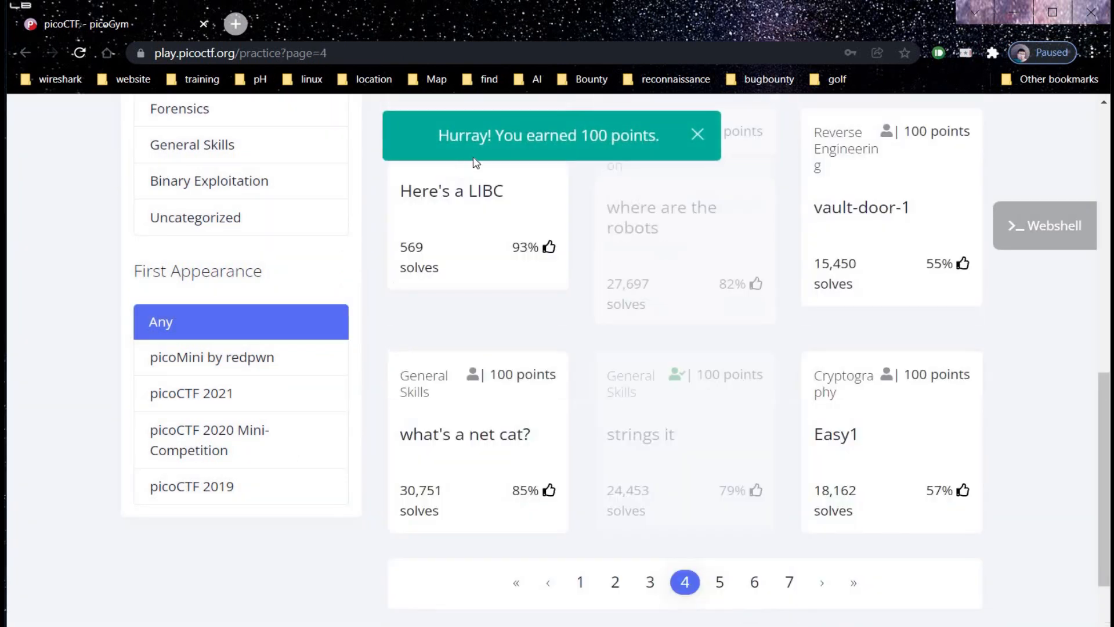
mouse_move(661, 355)
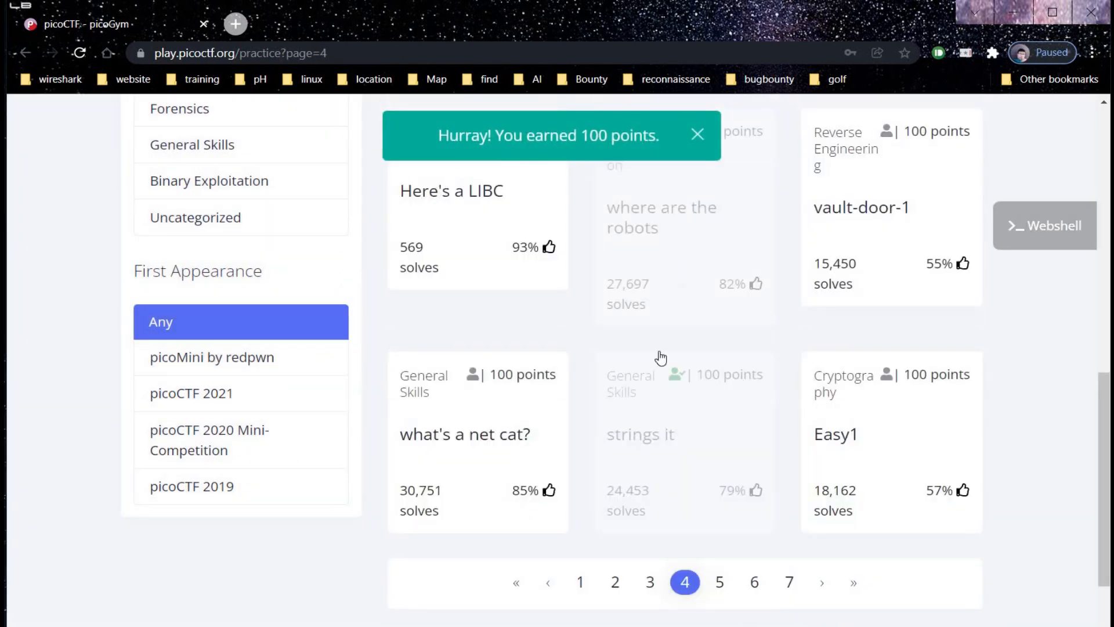